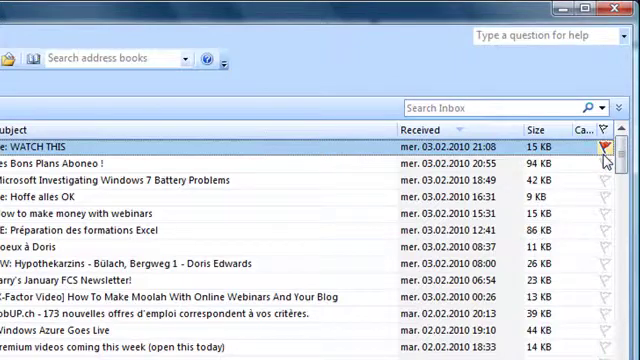
{"action": "mouse_move", "coordinate": [608, 186]}
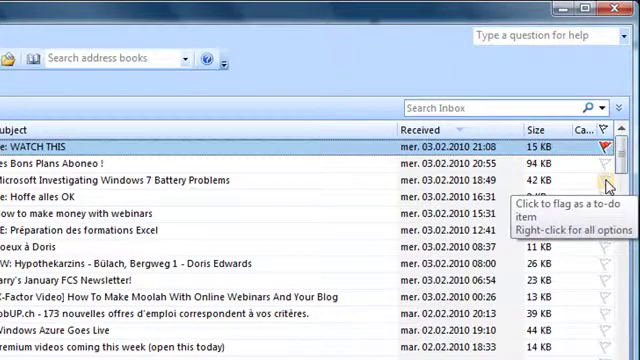
{"action": "mouse_move", "coordinate": [588, 254]}
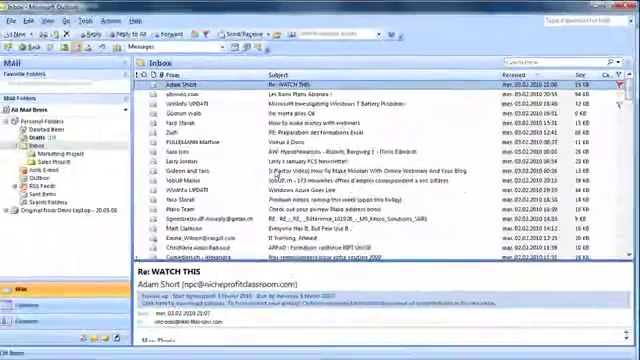
Open the Marketing Project subfolder after flagging the Re: WATCH THIS message
{"action": "left_click", "coordinate": [72, 152]}
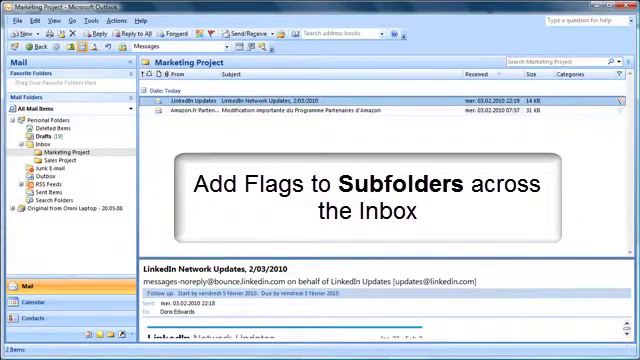
Flag the LinkedIn Network Updates message and the lynda.com February newsletter for follow-up
{"action": "left_click", "coordinate": [52, 158]}
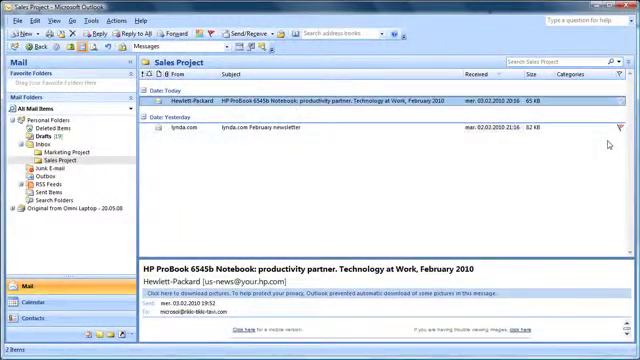
{"action": "left_click", "coordinate": [36, 144]}
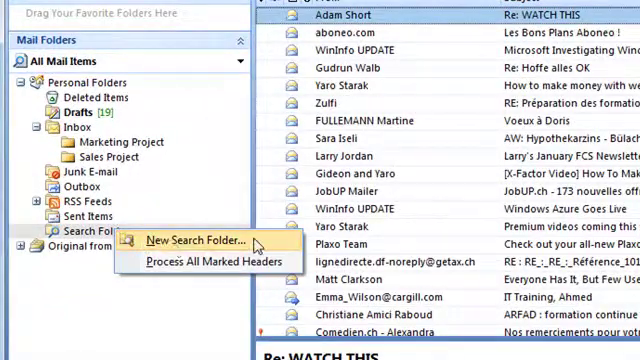
Create a For Follow Up search folder from 'Mail flagged for follow up', then start another search folder
{"action": "left_click", "coordinate": [190, 240]}
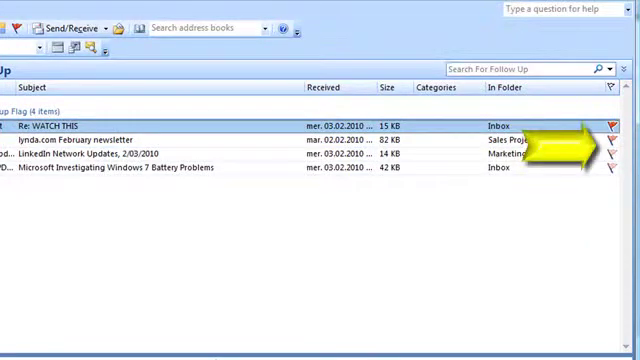
{"action": "mouse_move", "coordinate": [554, 248]}
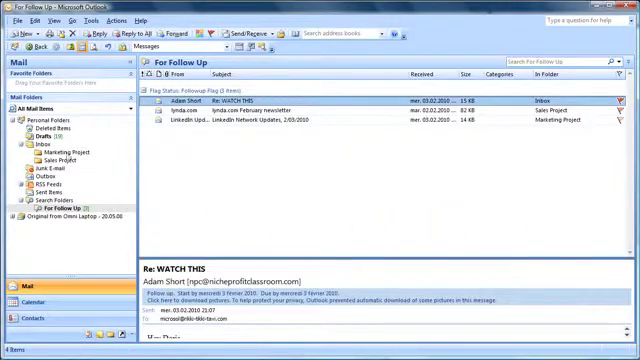
{"action": "left_click", "coordinate": [36, 144]}
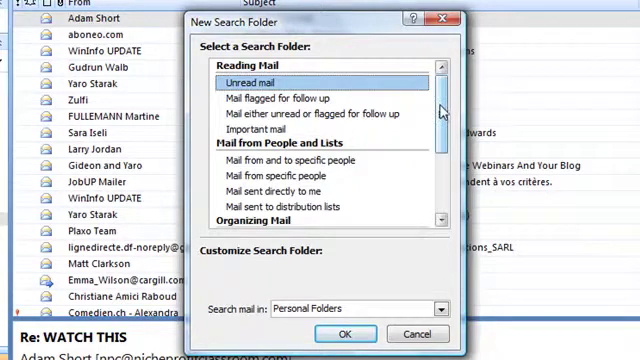
Select 'Create a custom Search Folder' at the bottom of the New Search Folder list
{"action": "scroll", "scroll_direction": "down", "scroll_amount": 3}
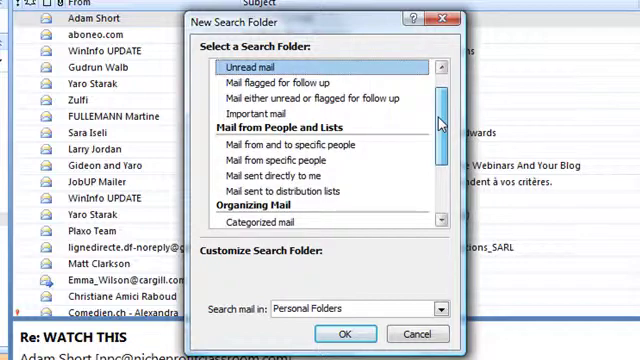
{"action": "scroll", "scroll_direction": "down", "scroll_amount": 3}
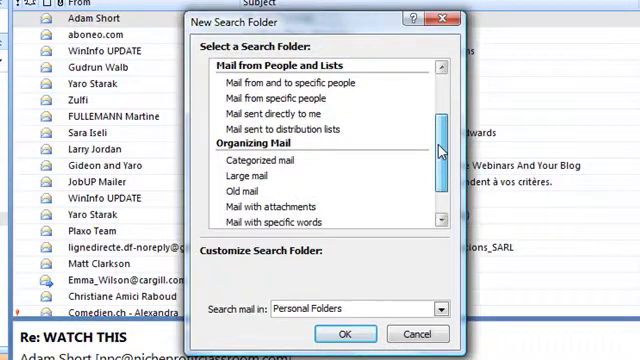
{"action": "scroll", "scroll_direction": "down", "scroll_amount": 3}
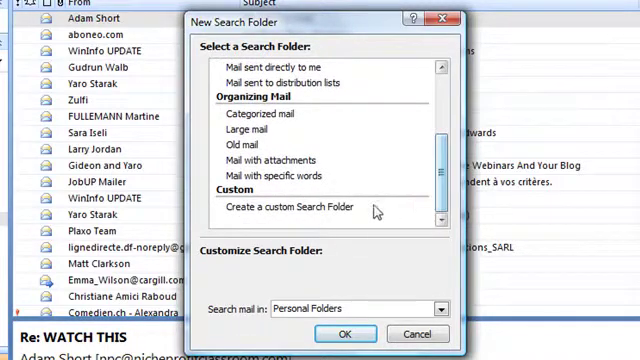
{"action": "left_click", "coordinate": [290, 206]}
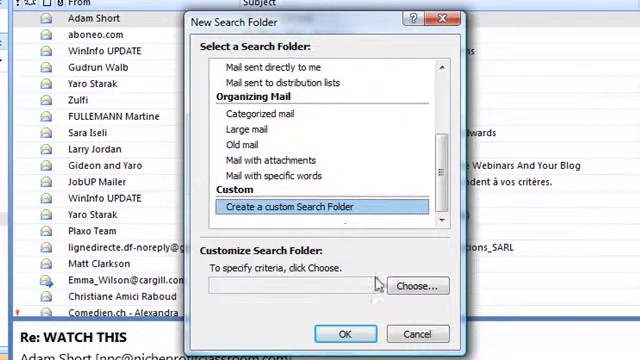
Name the custom search folder 'My Boss' and open its message criteria
{"action": "left_click", "coordinate": [400, 286]}
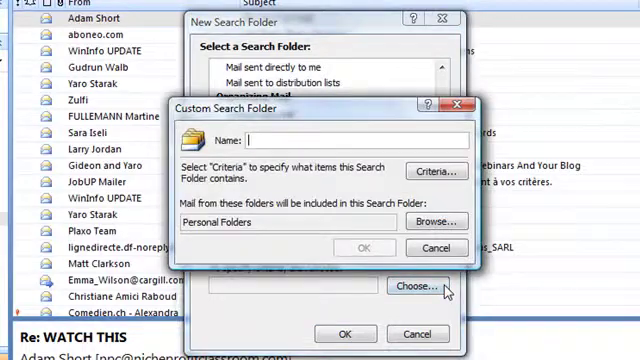
{"action": "type", "text": "My"}
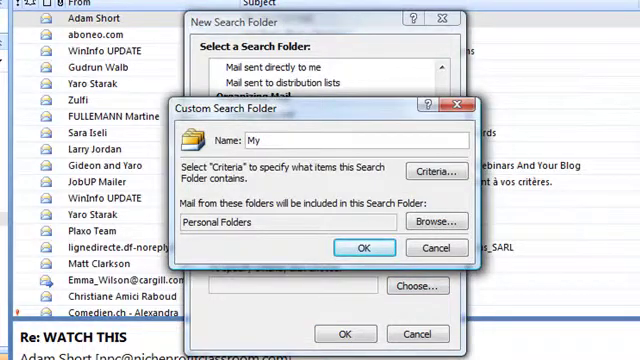
{"action": "type", "text": "Boss"}
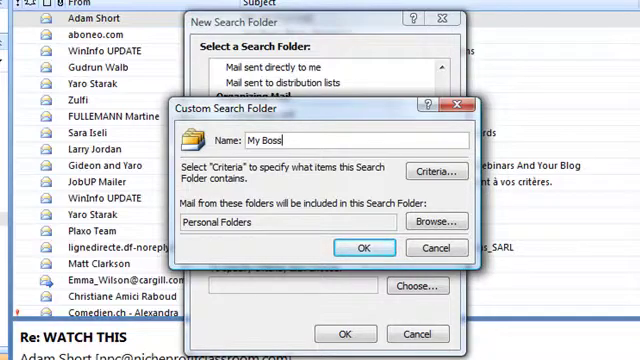
{"action": "left_click", "coordinate": [434, 172]}
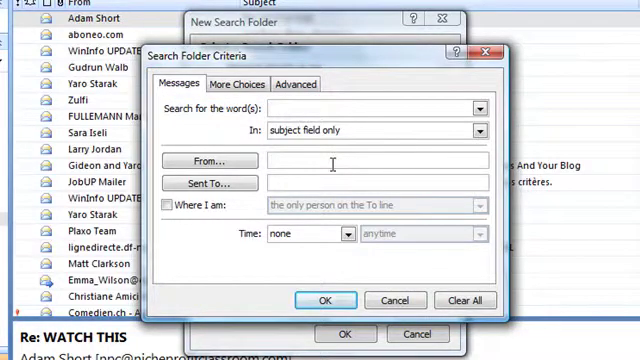
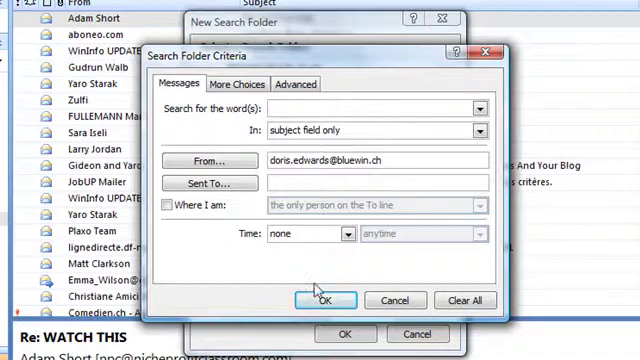
{"action": "left_click", "coordinate": [324, 300]}
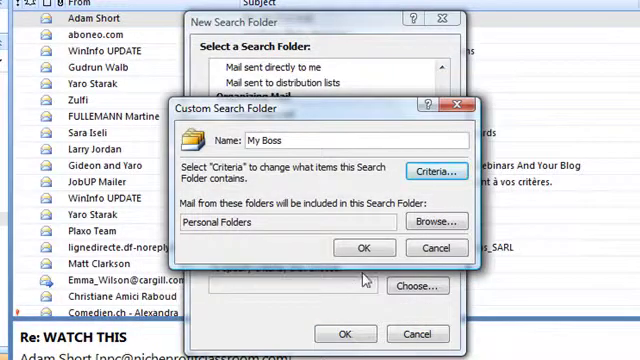
{"action": "left_click", "coordinate": [364, 248]}
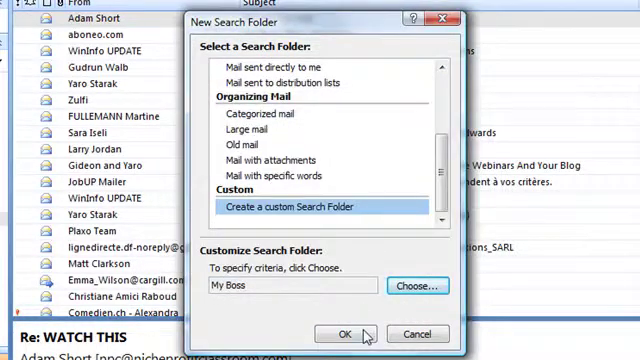
{"action": "left_click", "coordinate": [346, 334]}
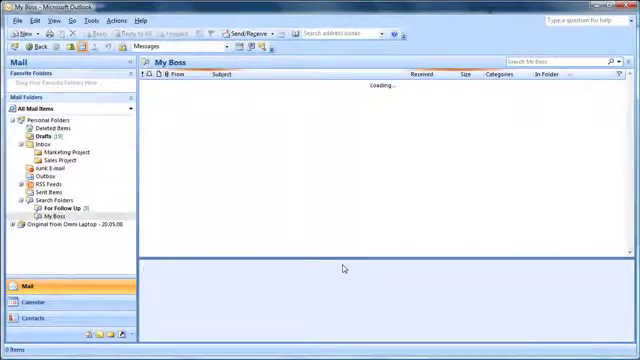
Return to the Inbox and show the Task 1 message from the boss in the reading pane
{"action": "left_click", "coordinate": [48, 144]}
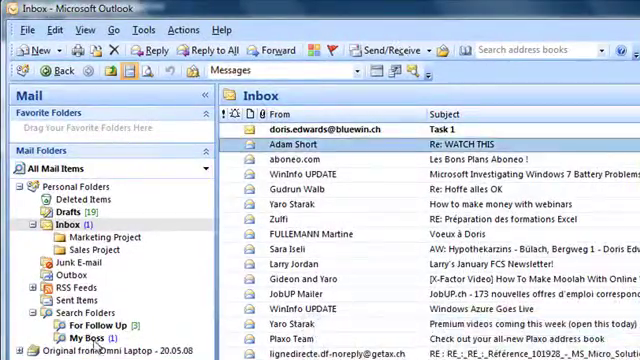
{"action": "left_click", "coordinate": [88, 340]}
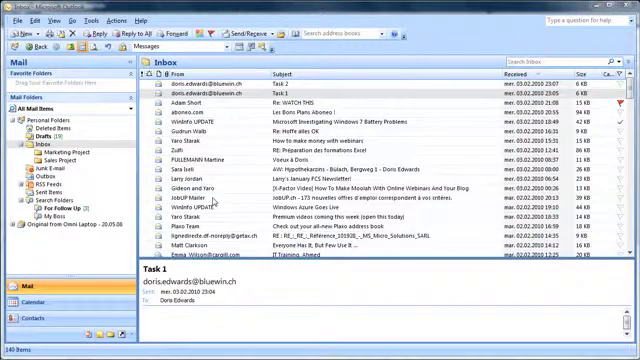
{"action": "left_click", "coordinate": [12, 200]}
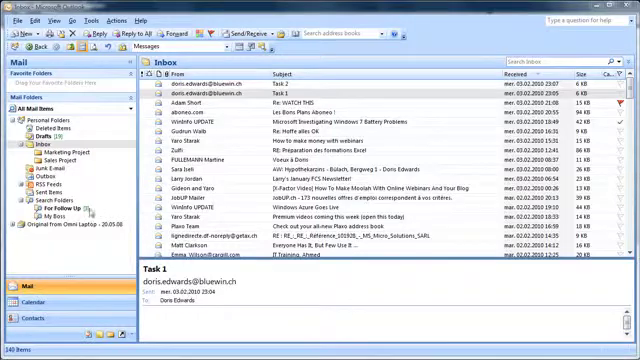
Move the For Follow Up and My Boss search folders into Favorite Folders
{"action": "left_click", "coordinate": [62, 206]}
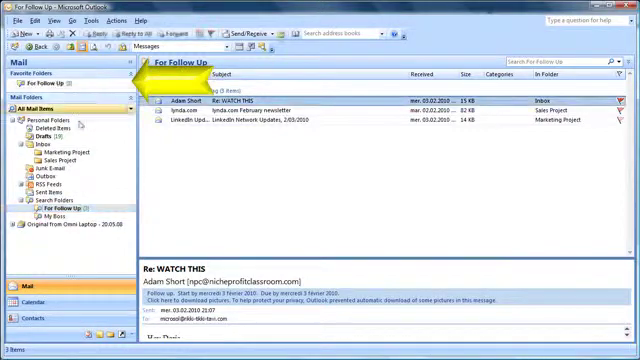
{"action": "left_click", "coordinate": [50, 214]}
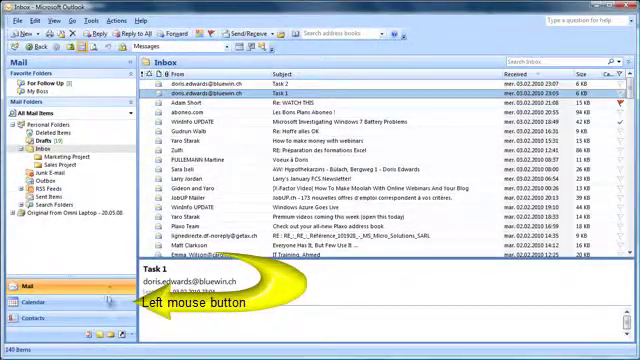
Copy the Task 1 message to Calendar as an appointment with the message attached
{"action": "left_click", "coordinate": [30, 304]}
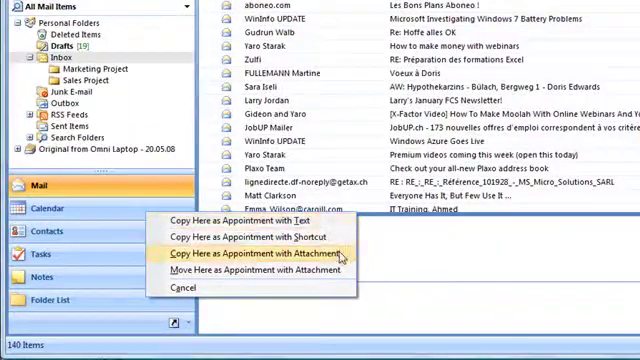
{"action": "mouse_move", "coordinate": [256, 252]}
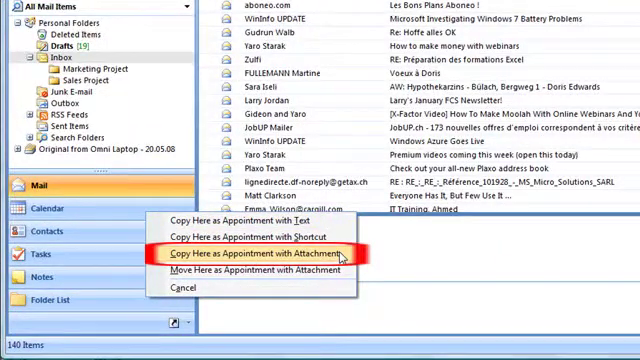
{"action": "left_click", "coordinate": [252, 252]}
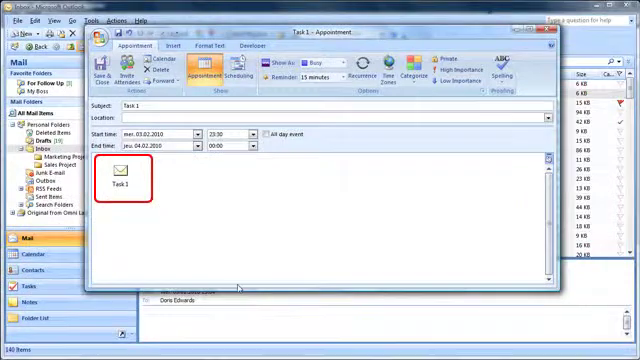